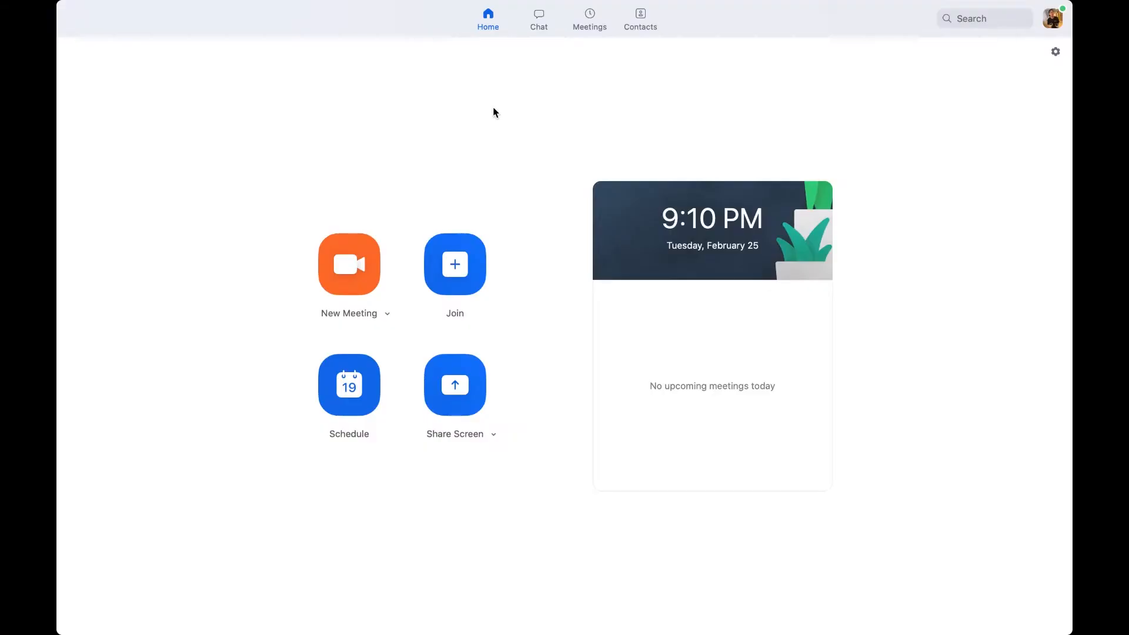
{"action": "mouse_move", "coordinate": [496, 85]}
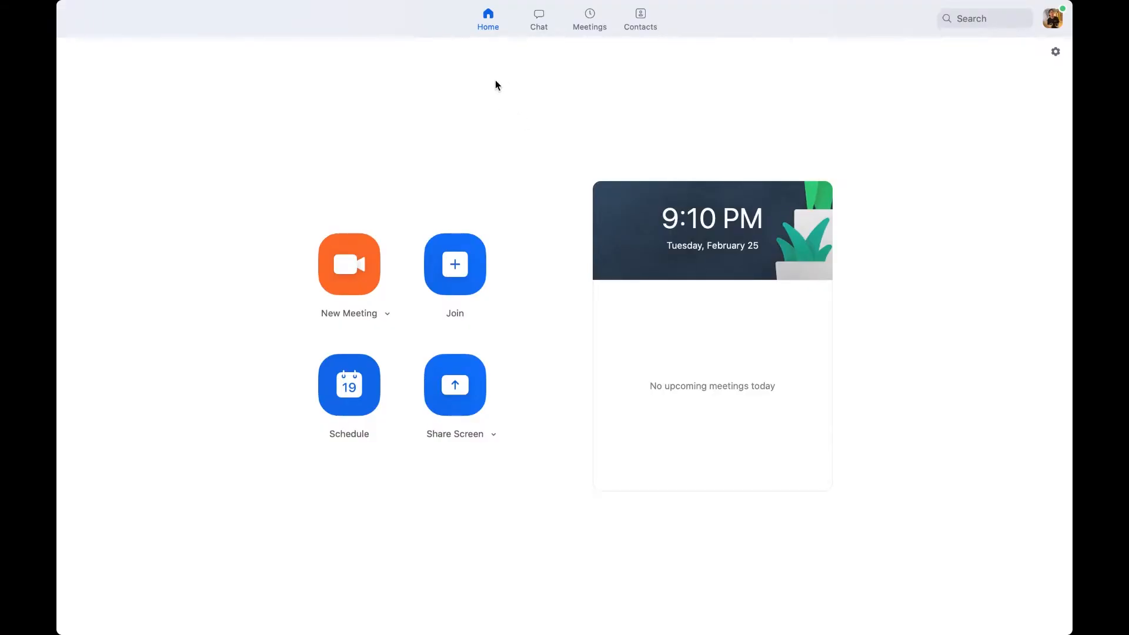
Step: Start a new Zoom meeting from the home screen
{"action": "left_click", "coordinate": [348, 264]}
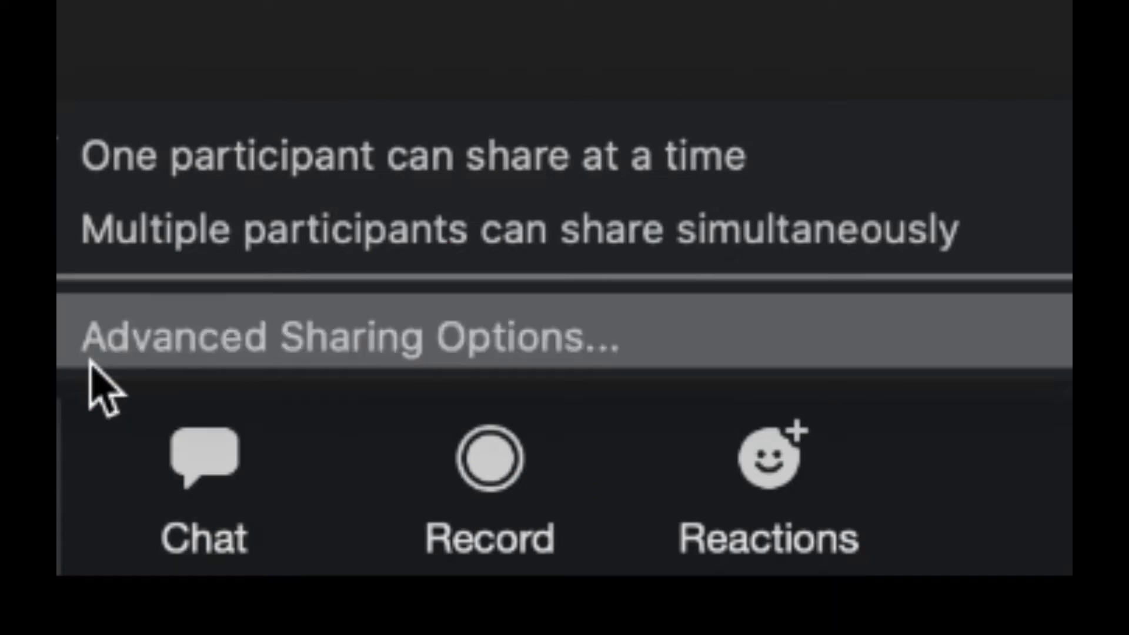
{"action": "left_click", "coordinate": [349, 339]}
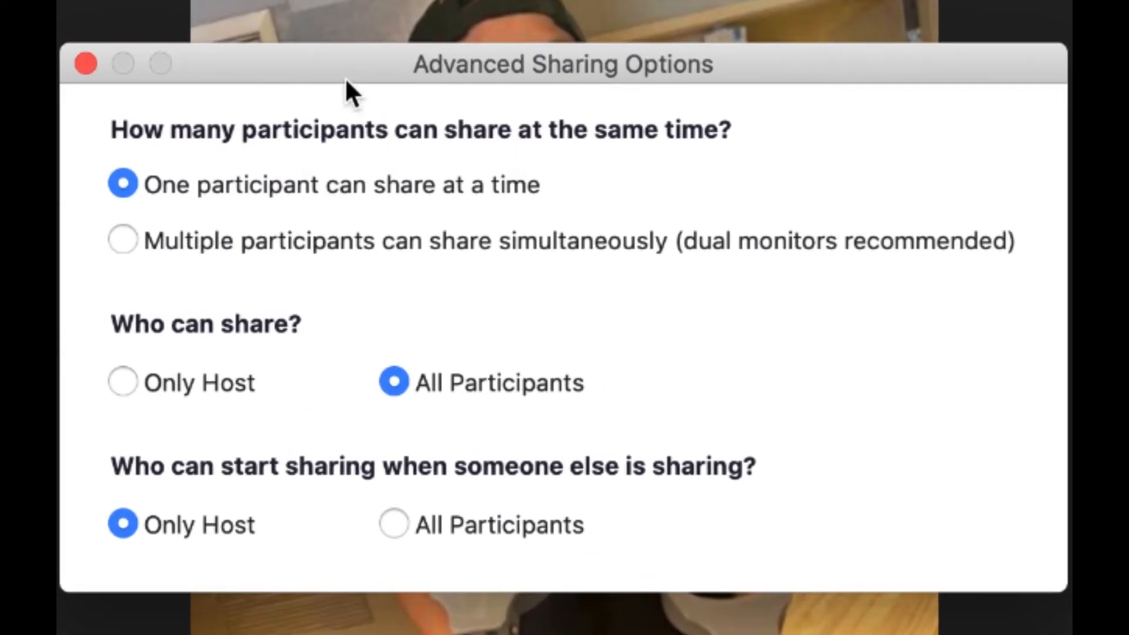
{"action": "mouse_move", "coordinate": [133, 140]}
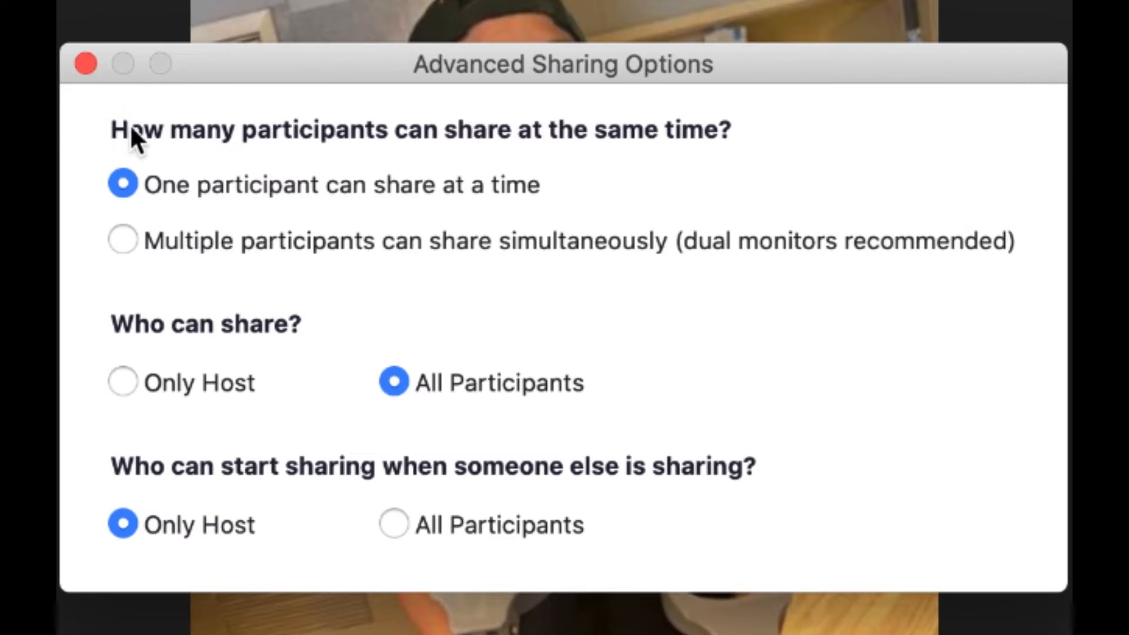
{"action": "mouse_move", "coordinate": [223, 173]}
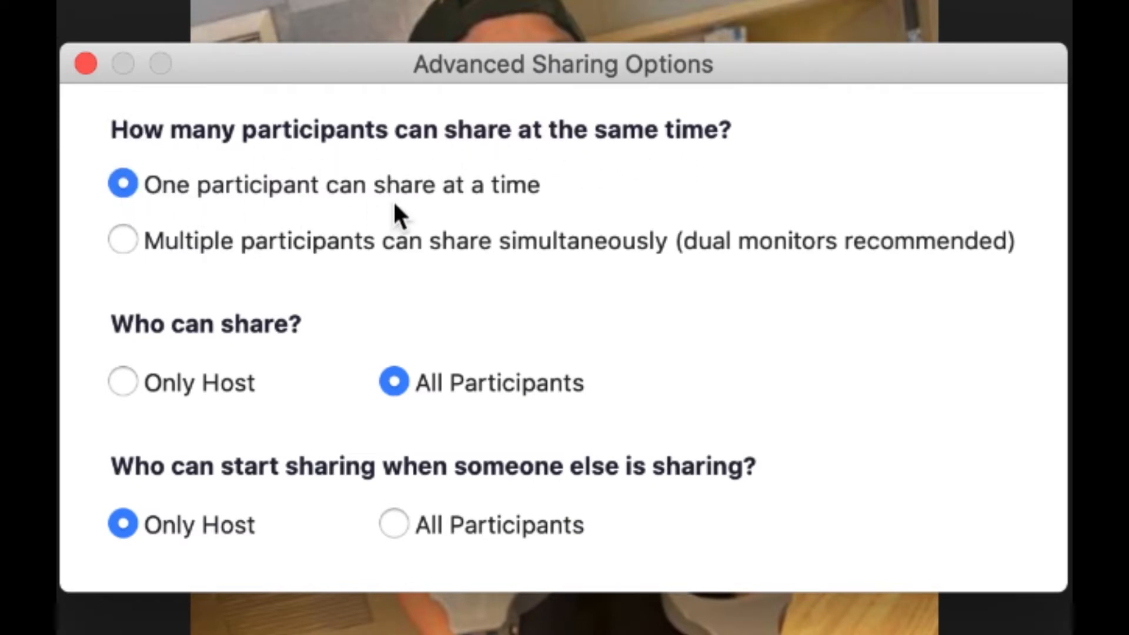
{"action": "mouse_move", "coordinate": [346, 230]}
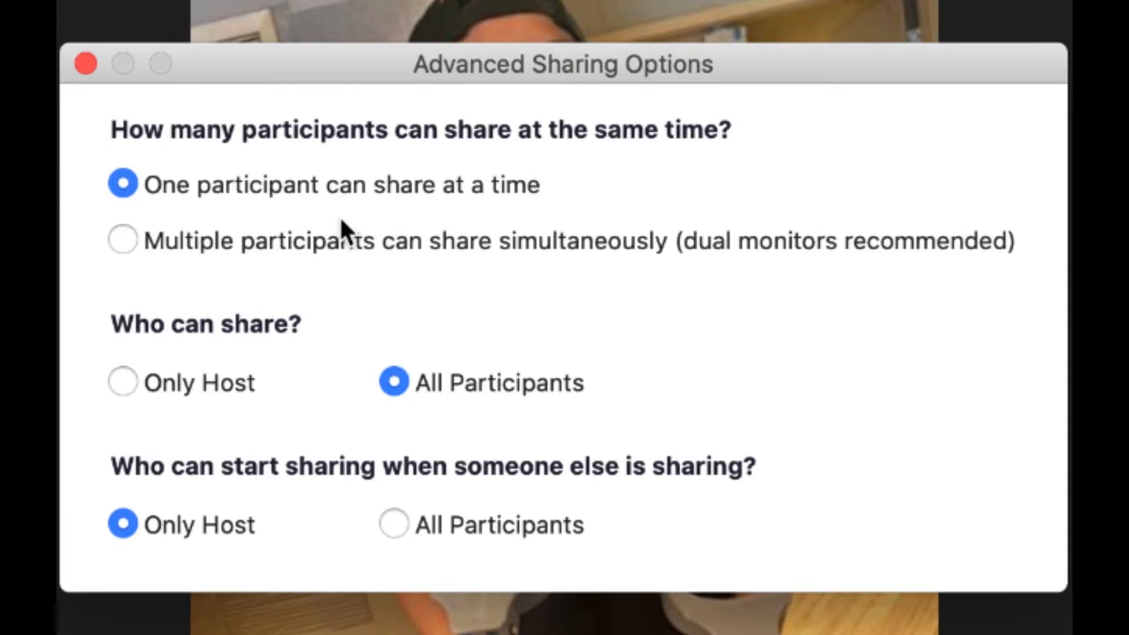
{"action": "mouse_move", "coordinate": [227, 335]}
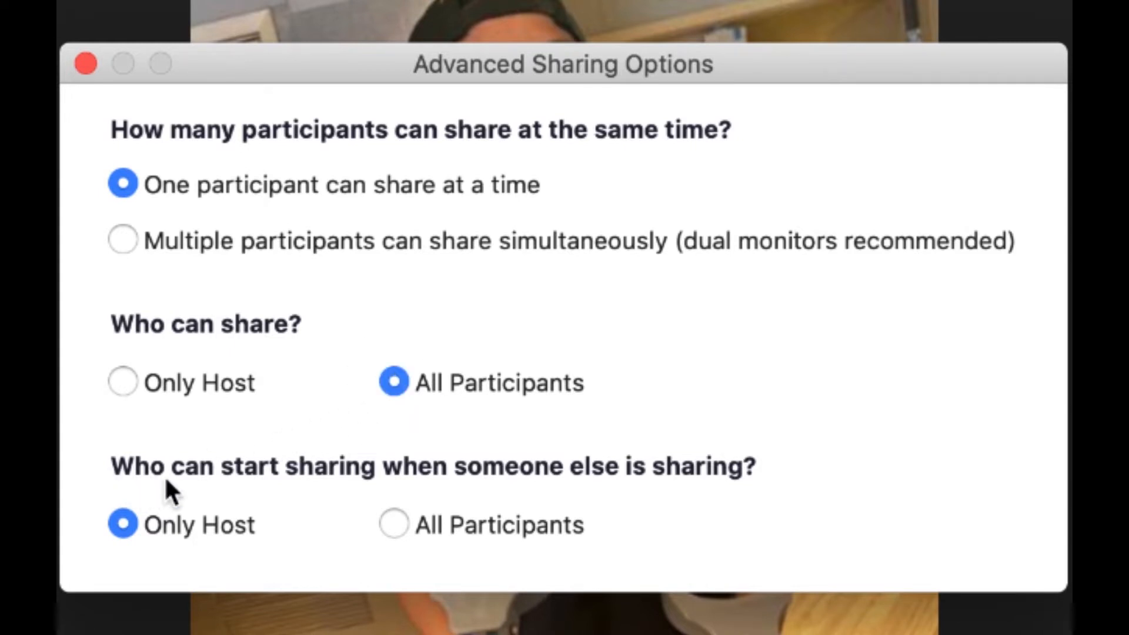
{"action": "mouse_move", "coordinate": [248, 464]}
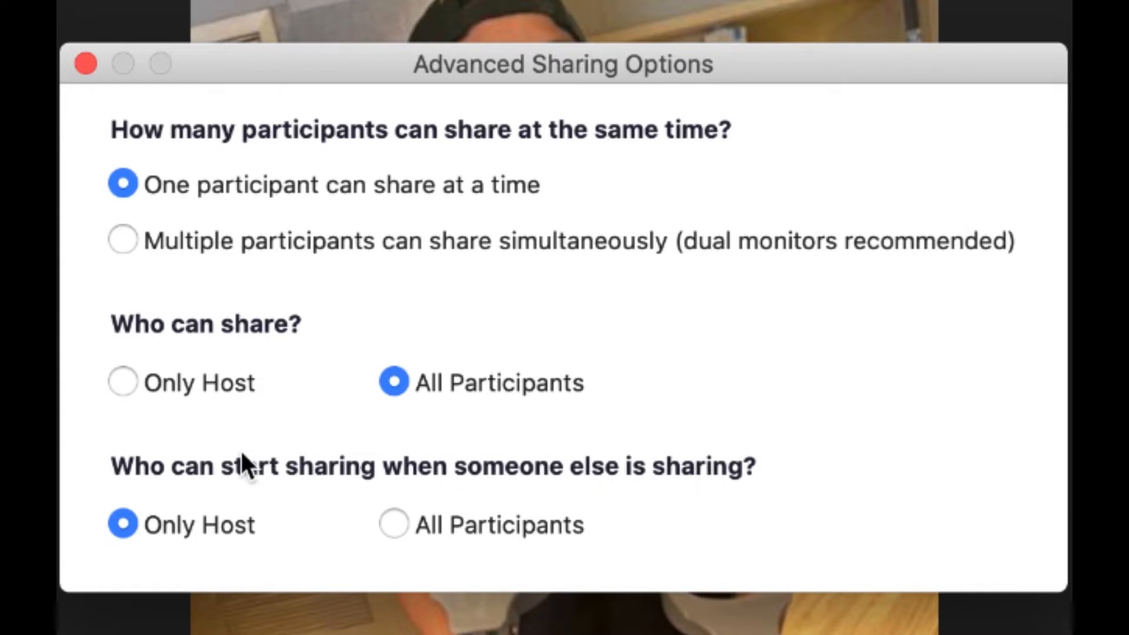
{"action": "left_click", "coordinate": [123, 525]}
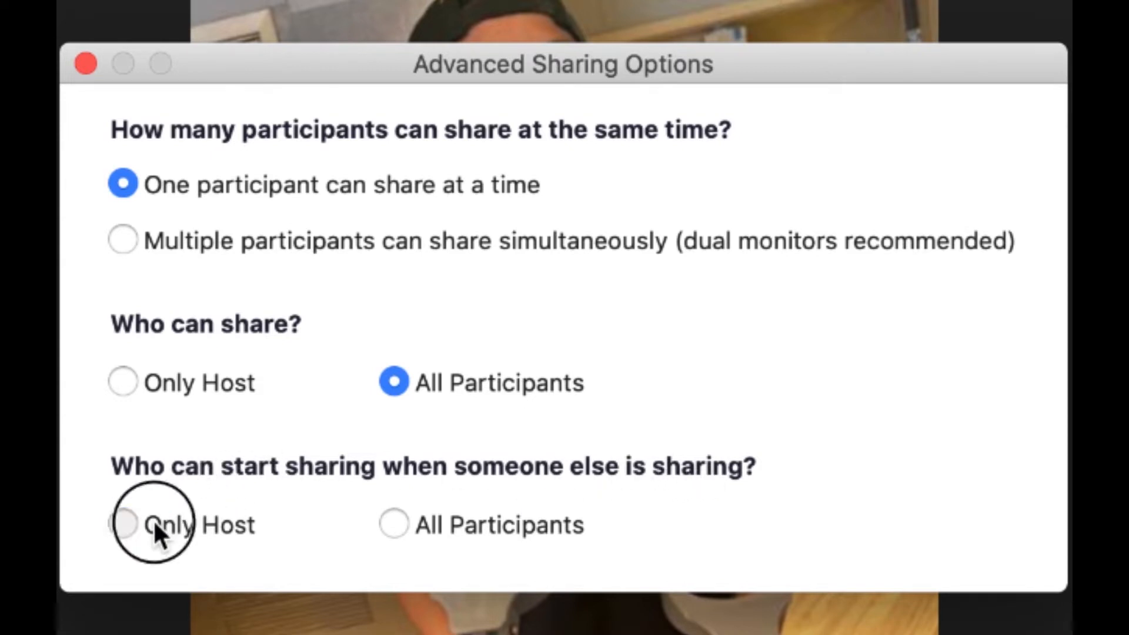
{"action": "left_click", "coordinate": [123, 524]}
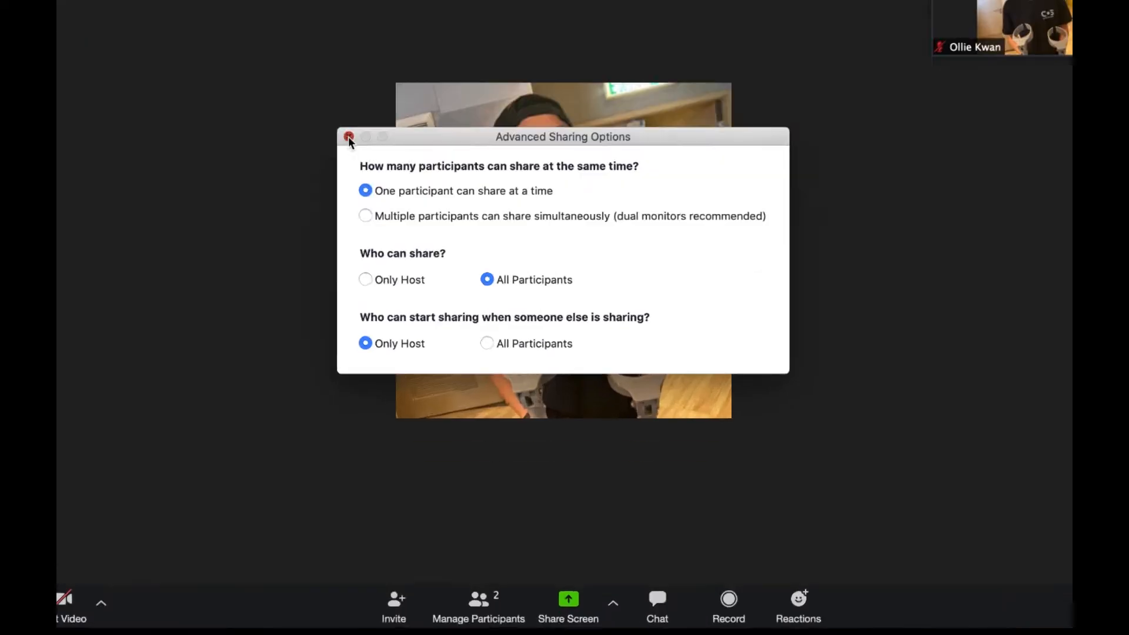
{"action": "left_click", "coordinate": [349, 139]}
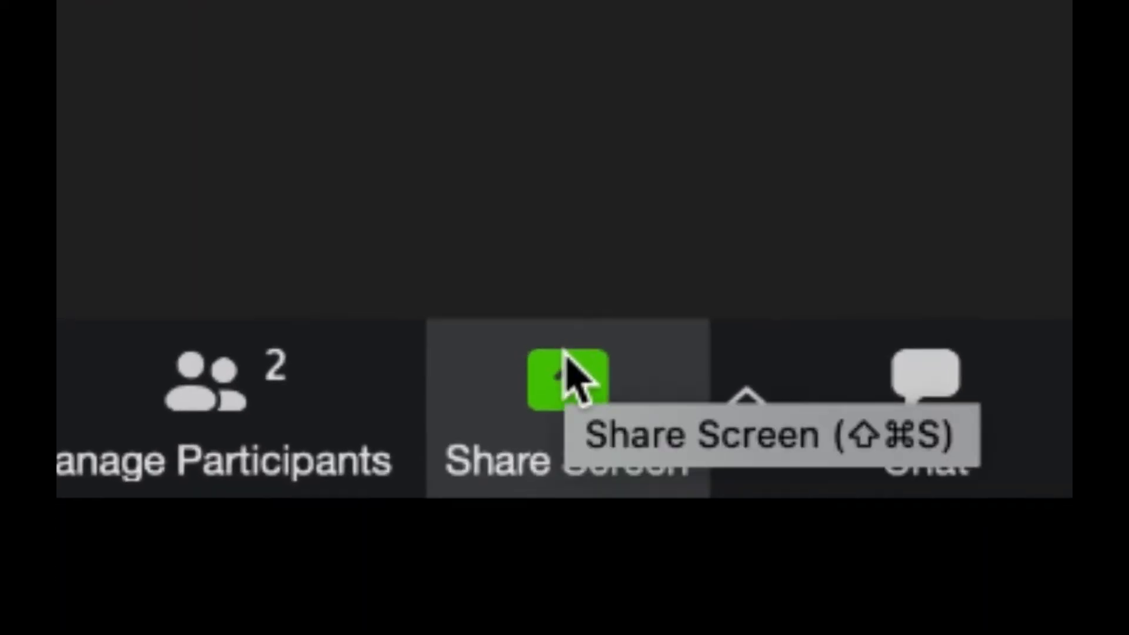
Step: Share a blank Zoom whiteboard so its annotation tools appear
{"action": "left_click", "coordinate": [566, 380]}
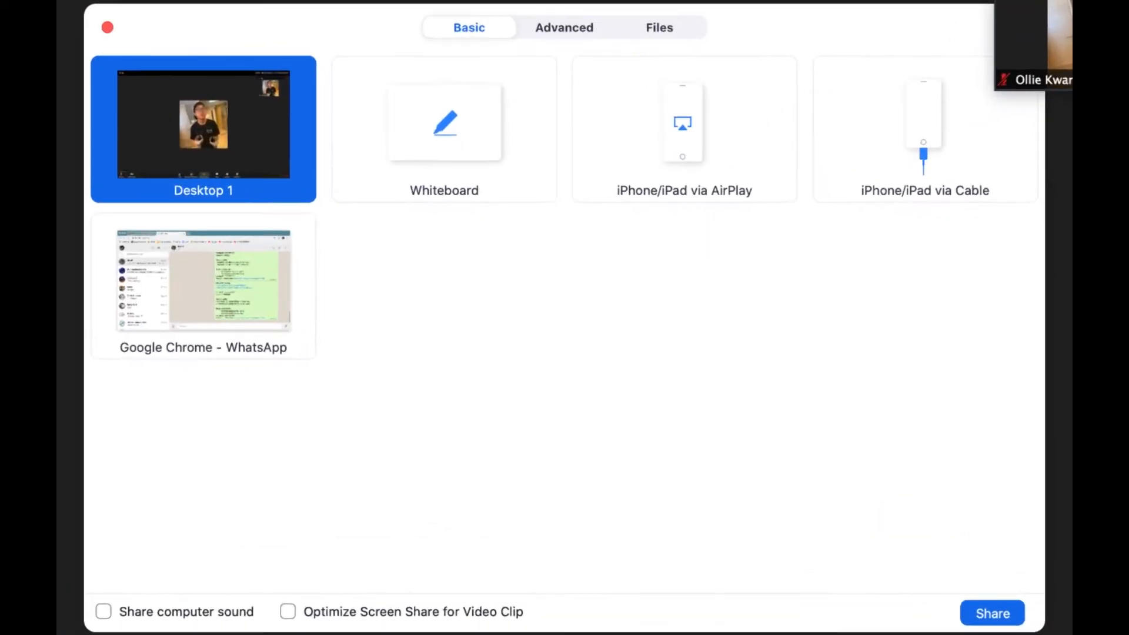
{"action": "left_click", "coordinate": [443, 123]}
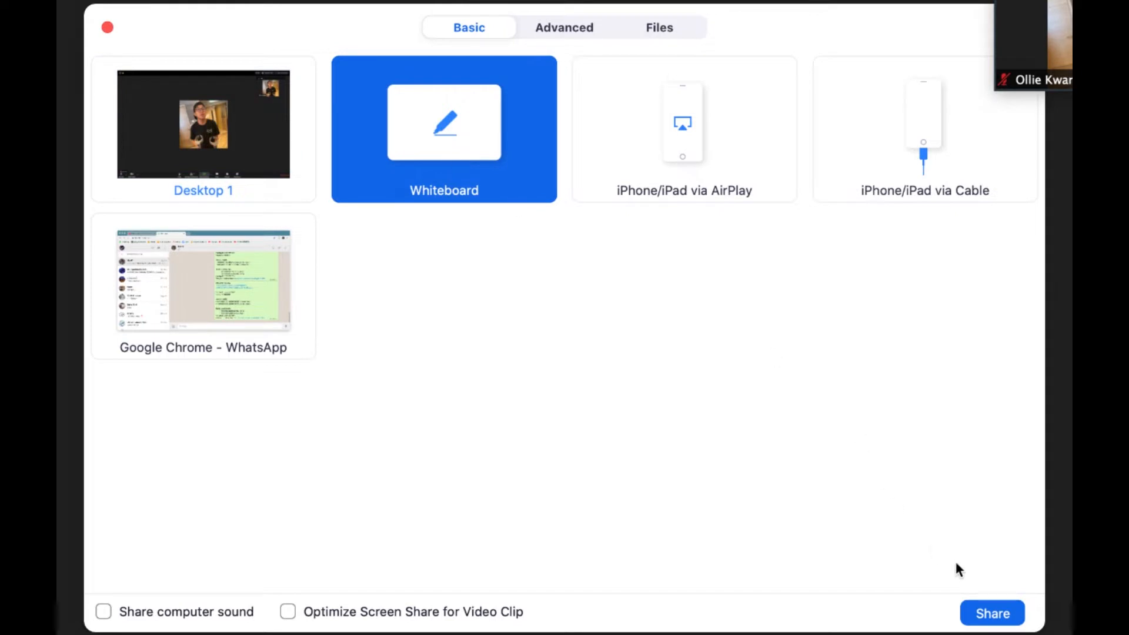
{"action": "left_click", "coordinate": [991, 612]}
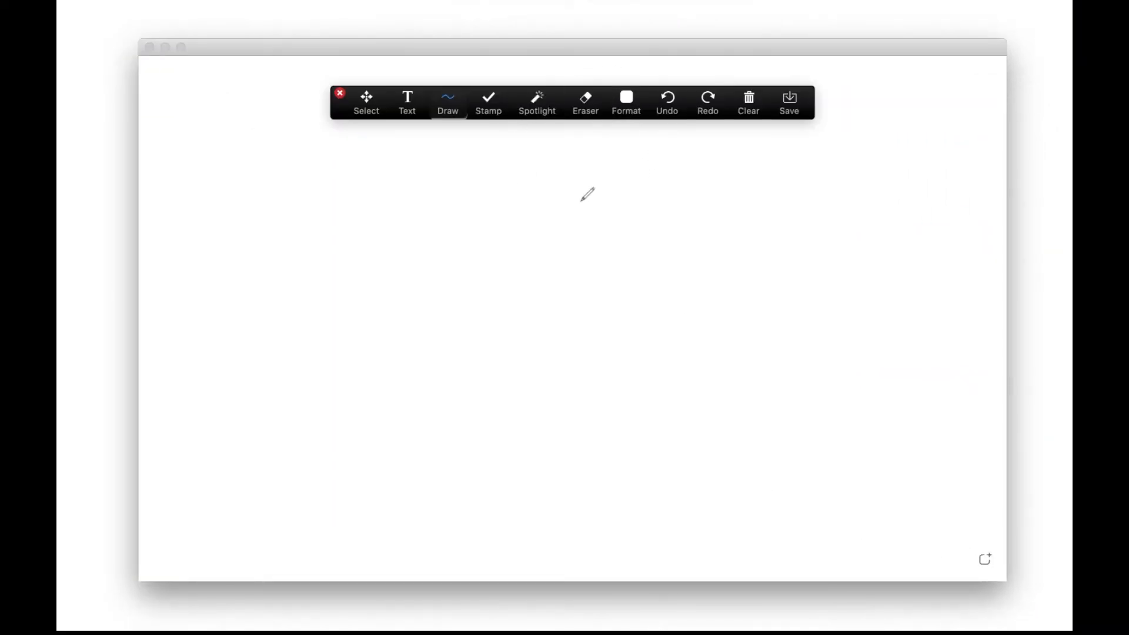
{"action": "mouse_move", "coordinate": [442, 185]}
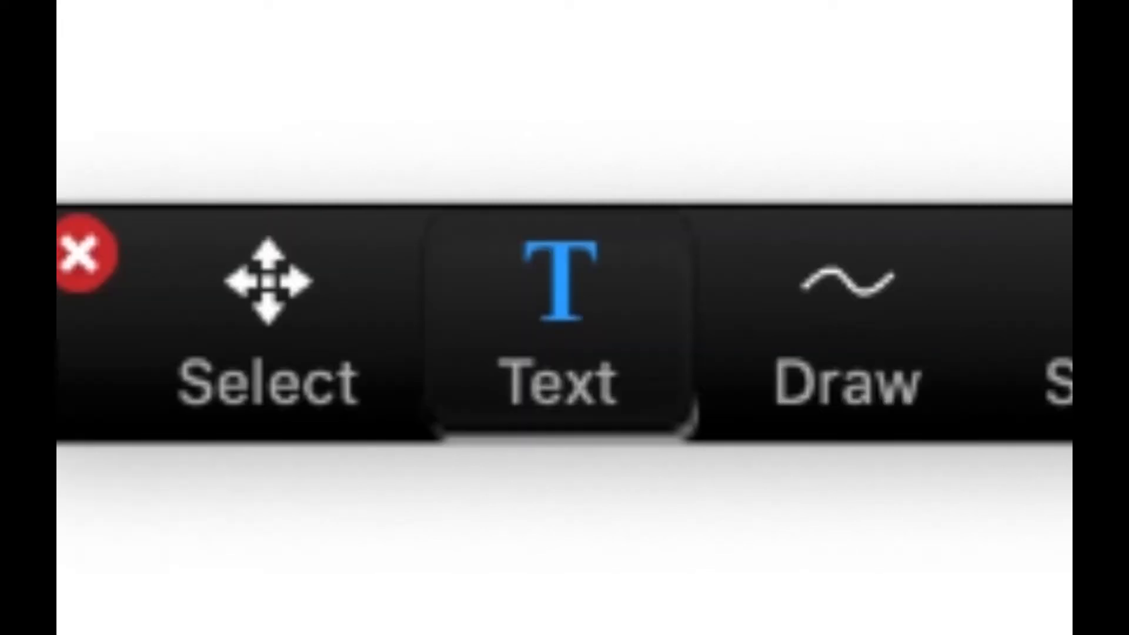
Step: Add the text 'hi', a freehand drawing, red X stamps and a spotlight arrow, then show the Format options
{"action": "type", "text": "hi"}
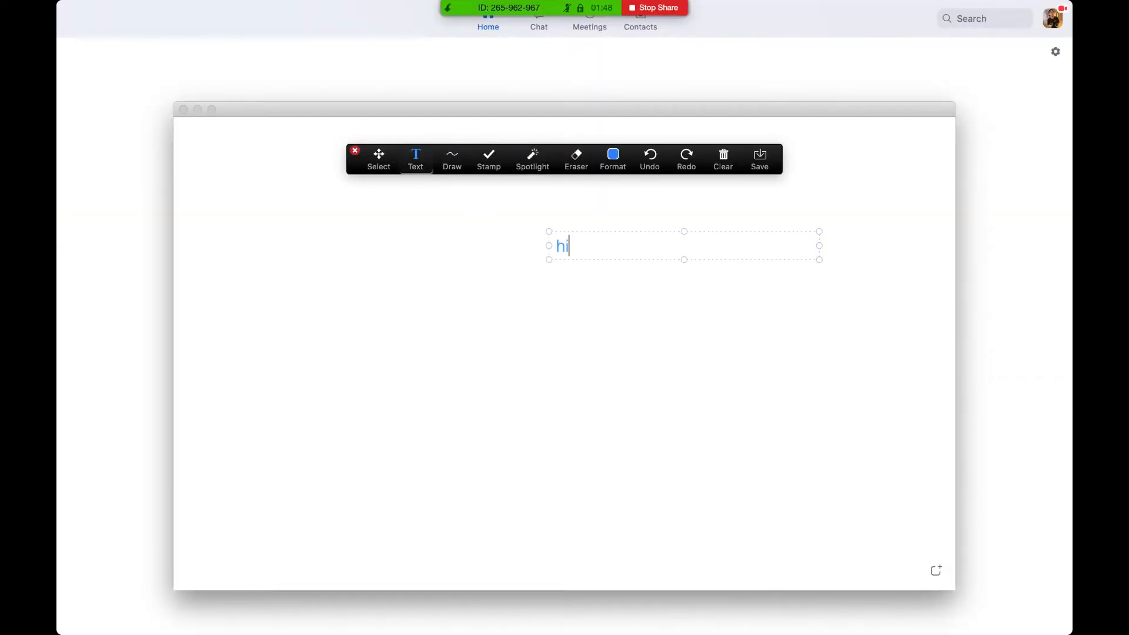
{"action": "left_click", "coordinate": [452, 159]}
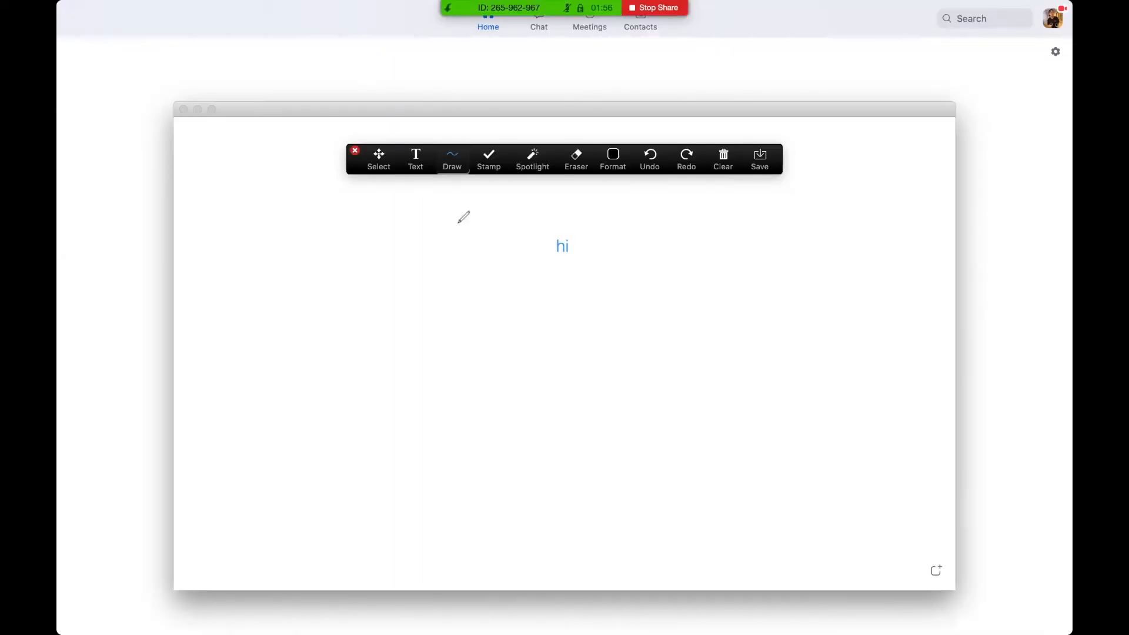
{"action": "left_click", "coordinate": [488, 158]}
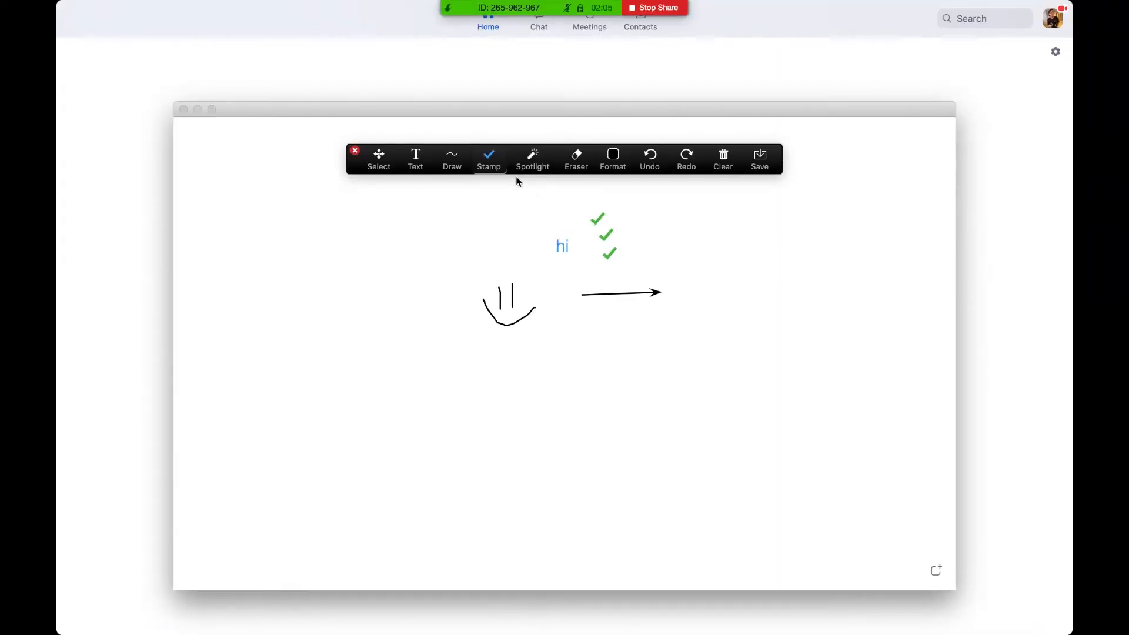
{"action": "left_click", "coordinate": [532, 158]}
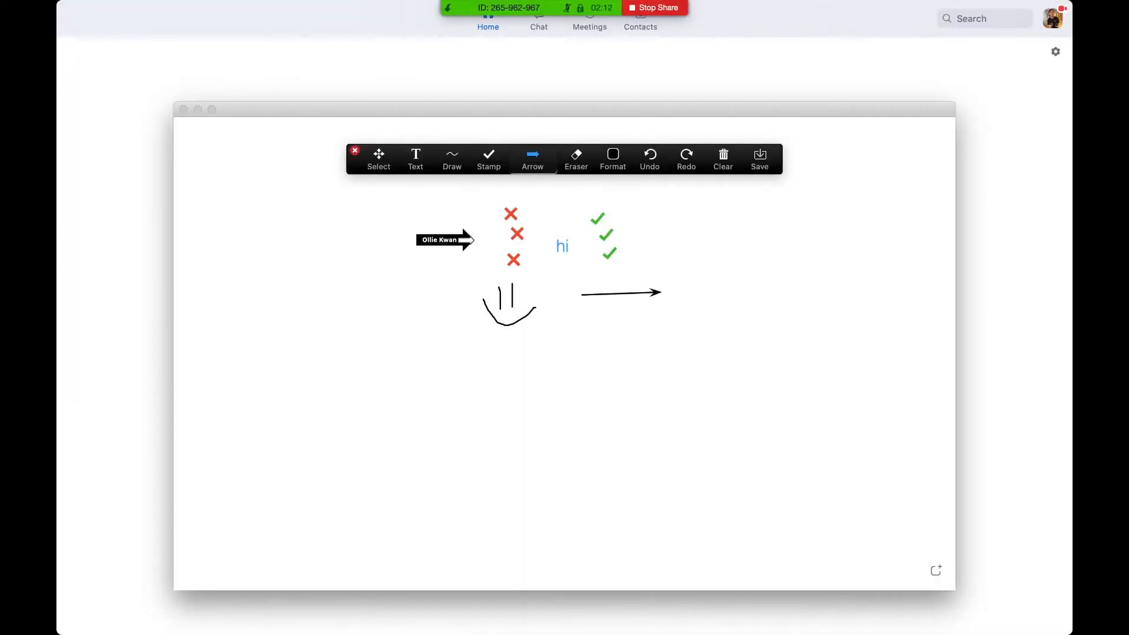
{"action": "left_click", "coordinate": [531, 159]}
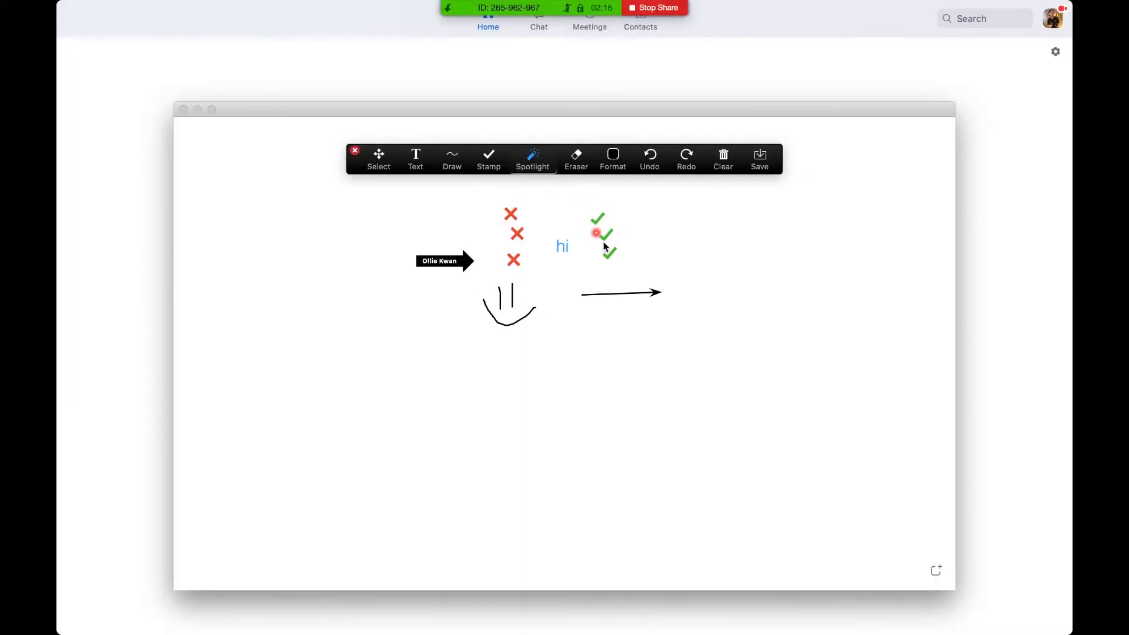
{"action": "left_click", "coordinate": [575, 158]}
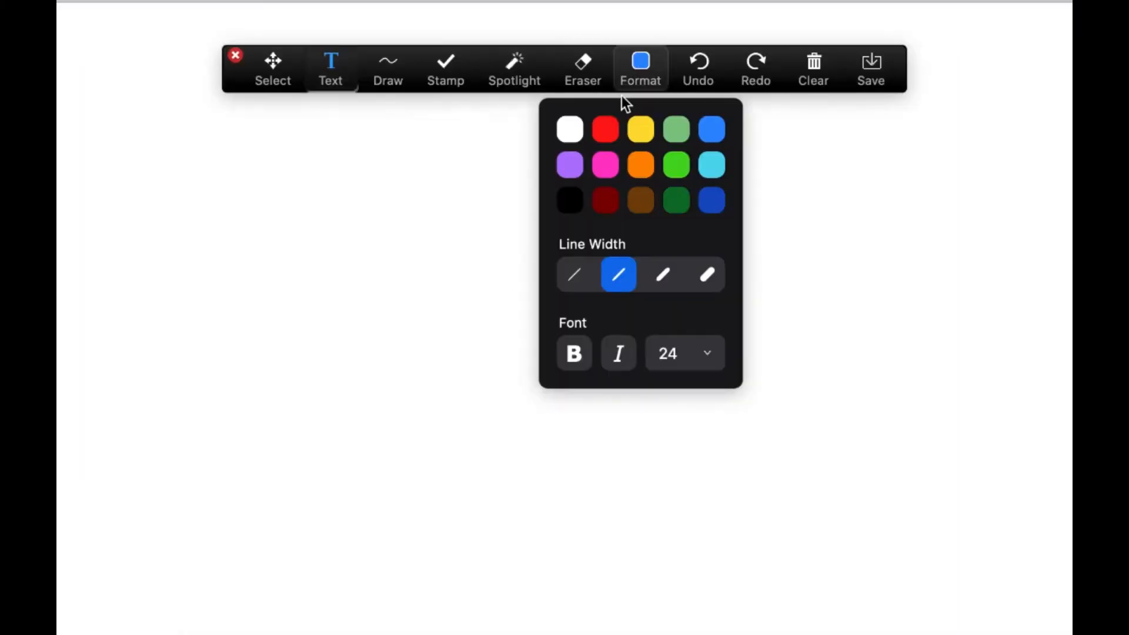
Step: Erase a few marks, then clear all drawings from the whiteboard
{"action": "left_click", "coordinate": [444, 68]}
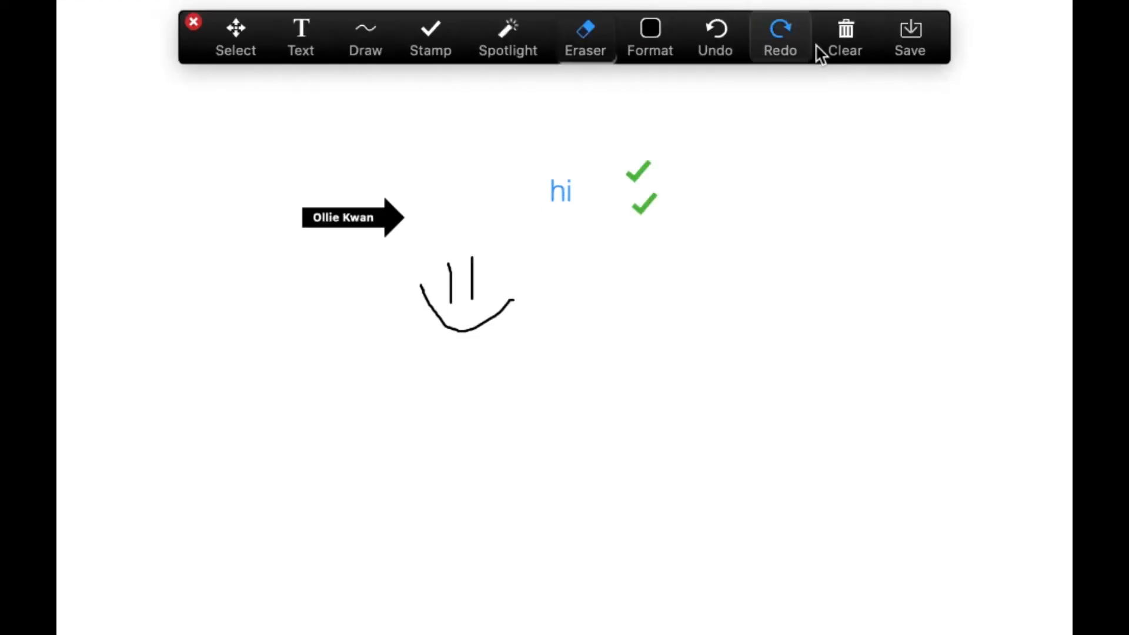
{"action": "left_click", "coordinate": [844, 37]}
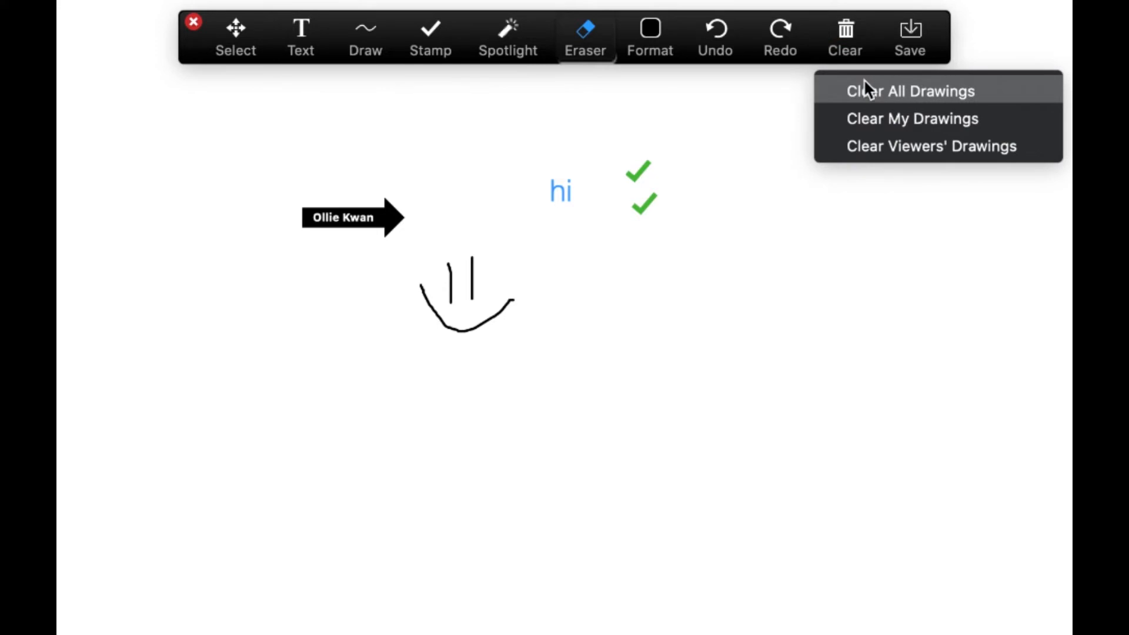
{"action": "left_click", "coordinate": [910, 90]}
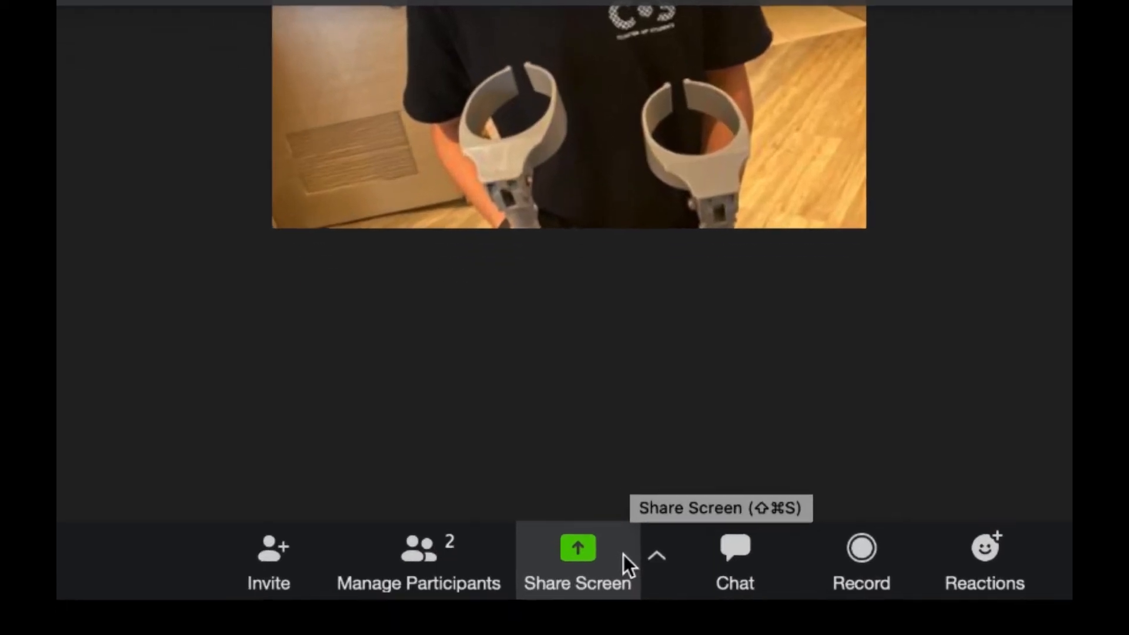
Step: Share the YouTube Chrome window with computer sound included, then reopen the sharing choices
{"action": "left_click", "coordinate": [578, 562]}
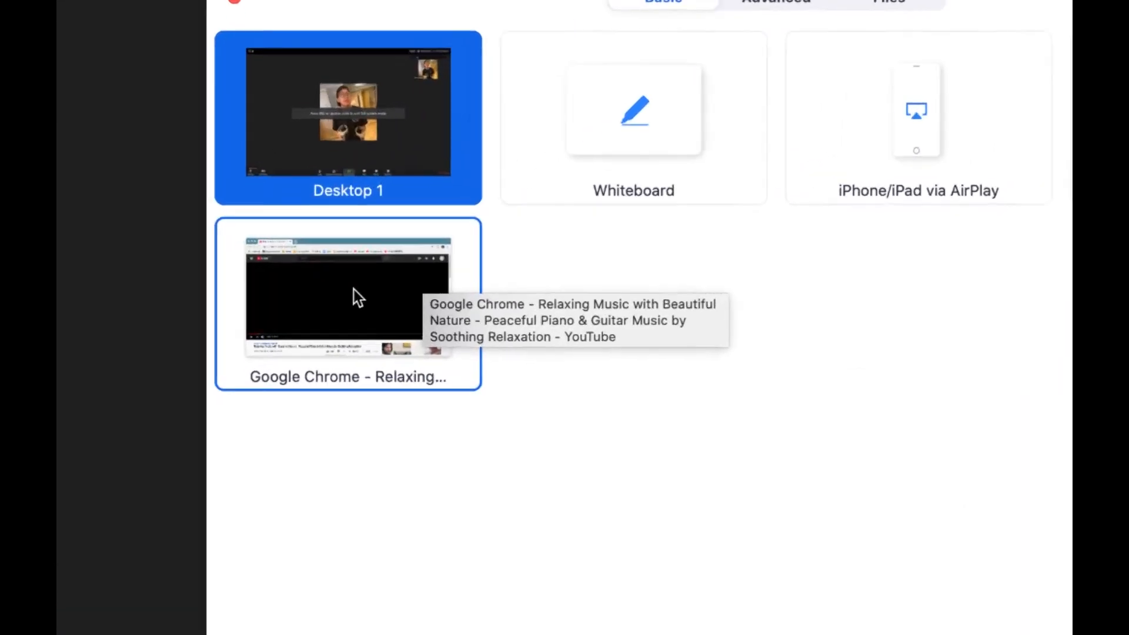
{"action": "left_click", "coordinate": [348, 295]}
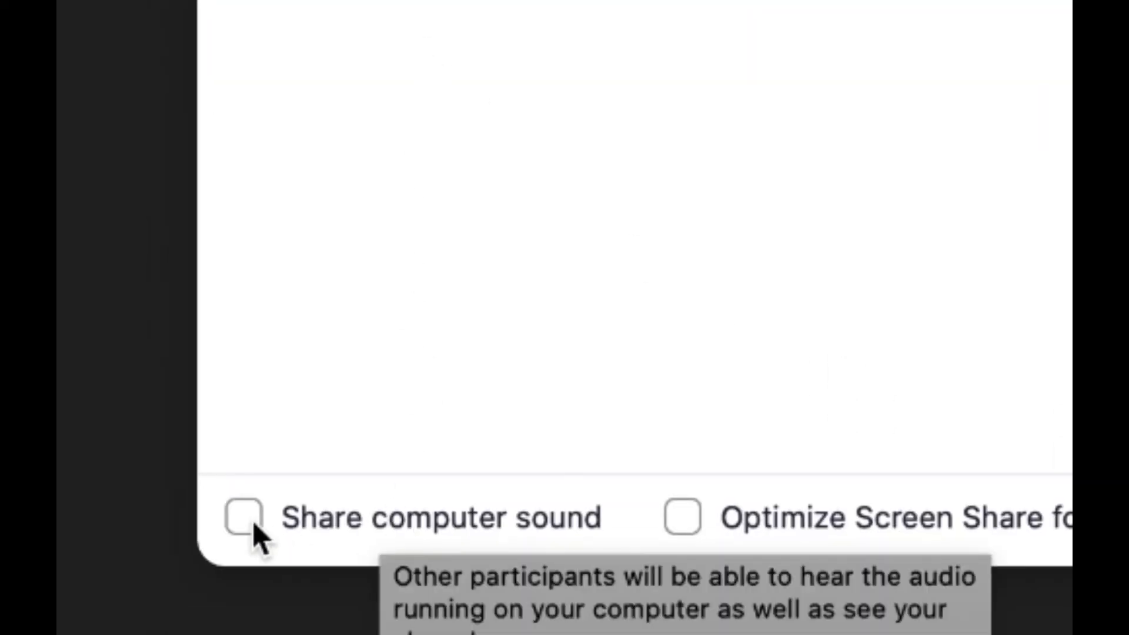
{"action": "left_click", "coordinate": [242, 517]}
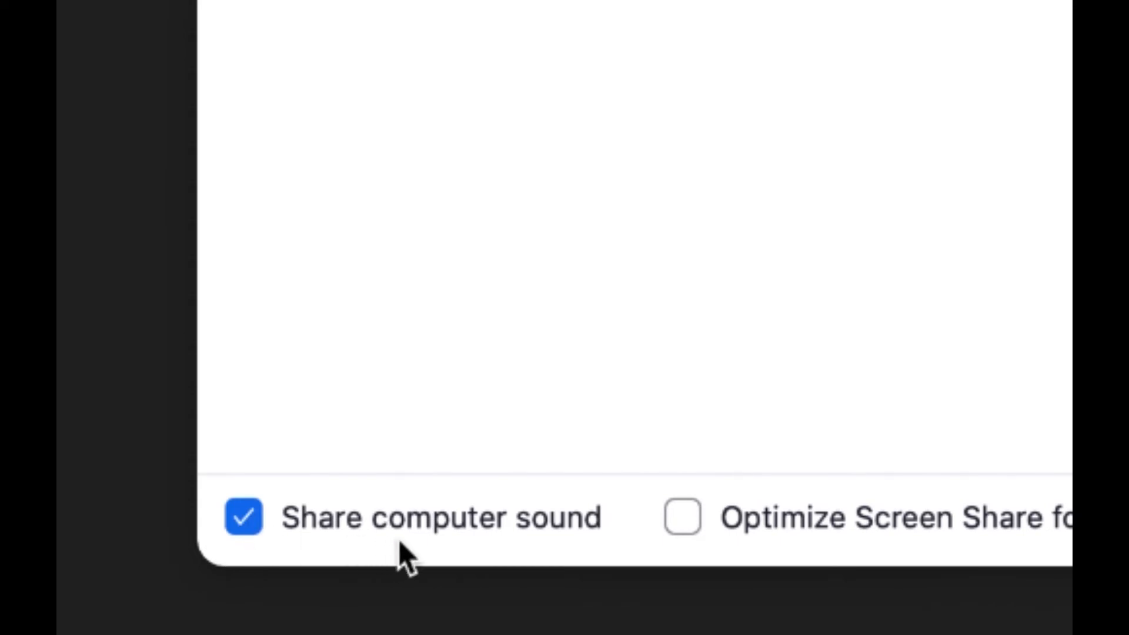
{"action": "mouse_move", "coordinate": [536, 519]}
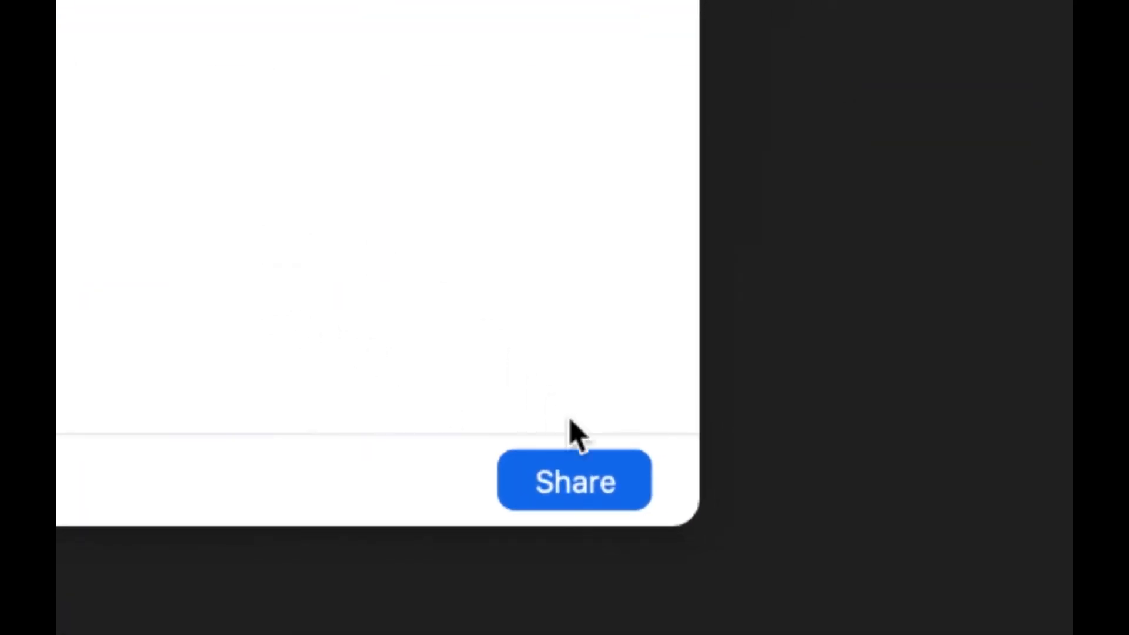
{"action": "left_click", "coordinate": [574, 481]}
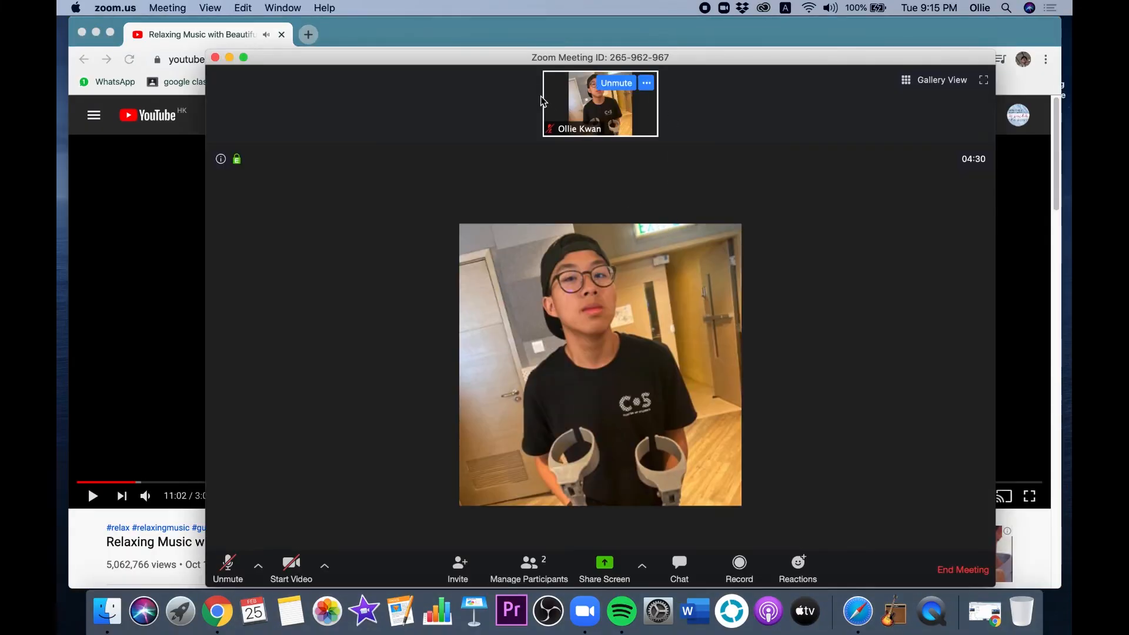
{"action": "left_click", "coordinate": [605, 569]}
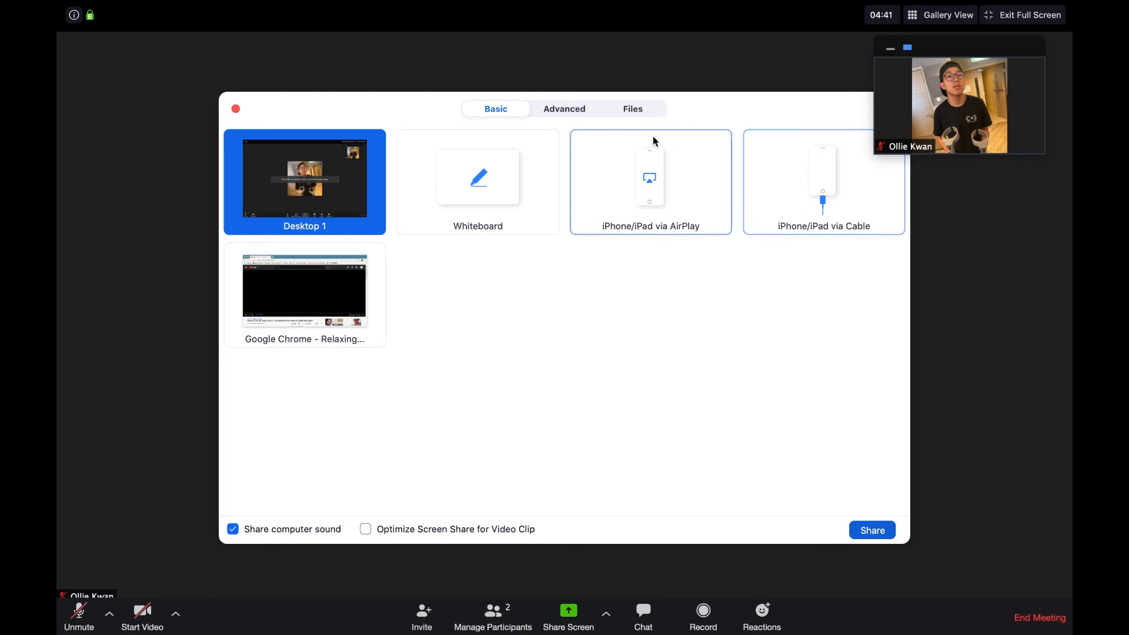
Step: Review the Advanced and Files sharing choices (Dropbox, Box), then close the sharing window
{"action": "left_click", "coordinate": [563, 108]}
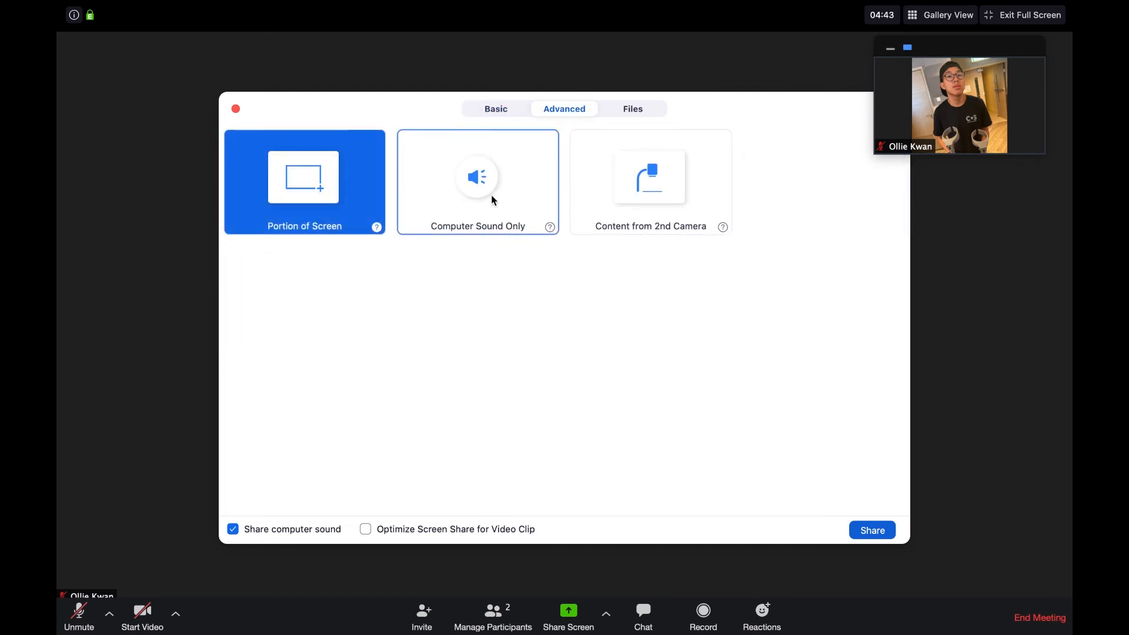
{"action": "left_click", "coordinate": [633, 108]}
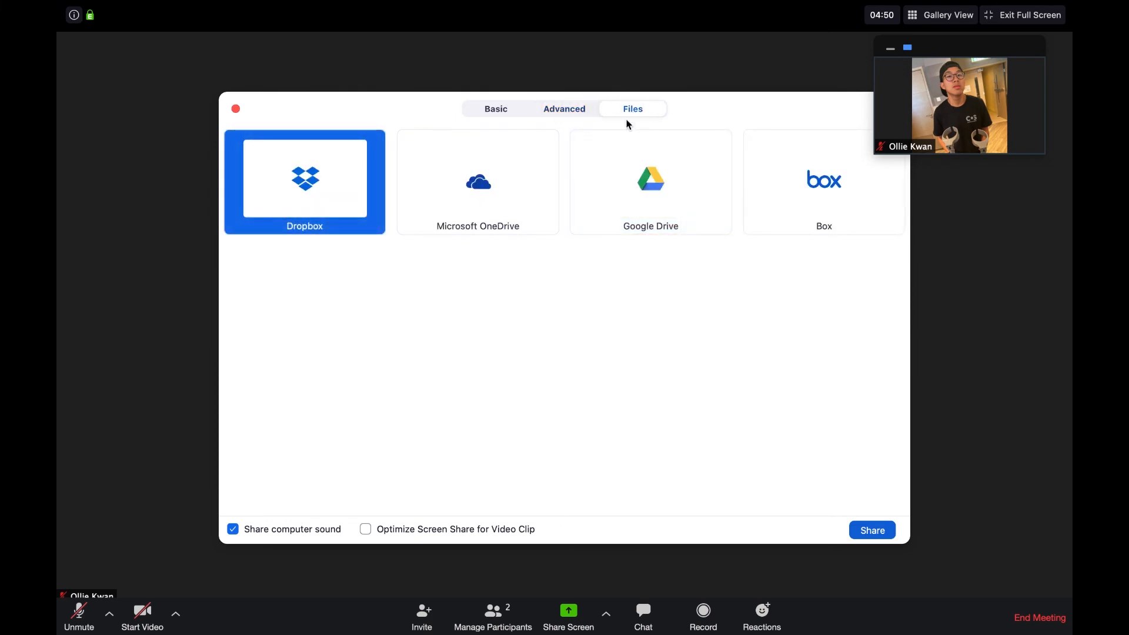
{"action": "mouse_move", "coordinate": [746, 188]}
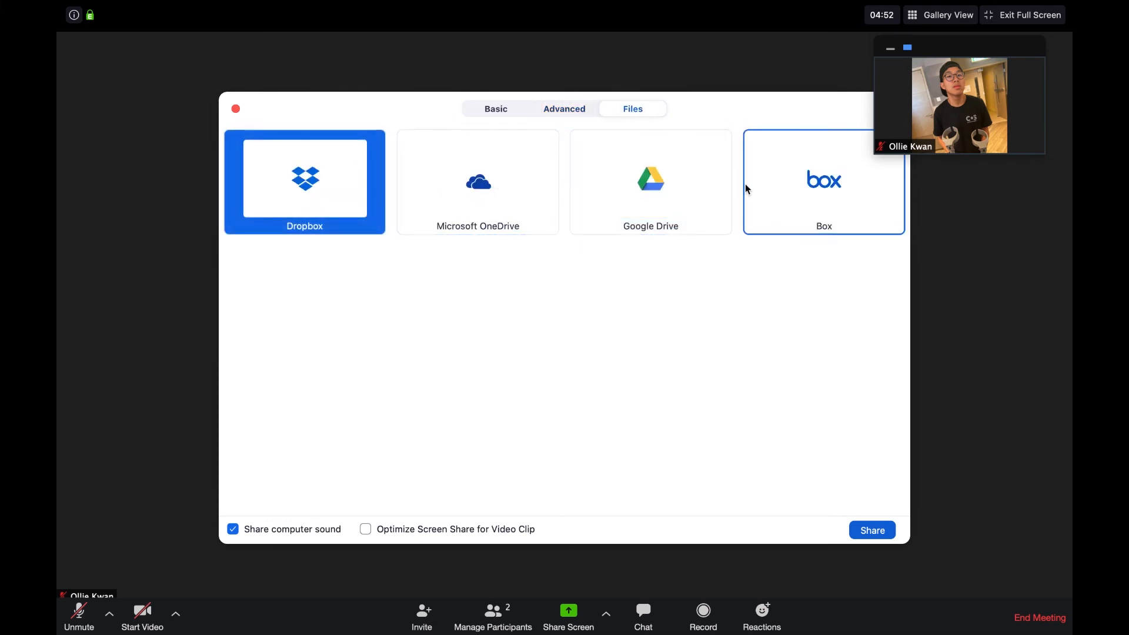
{"action": "left_click", "coordinate": [235, 108]}
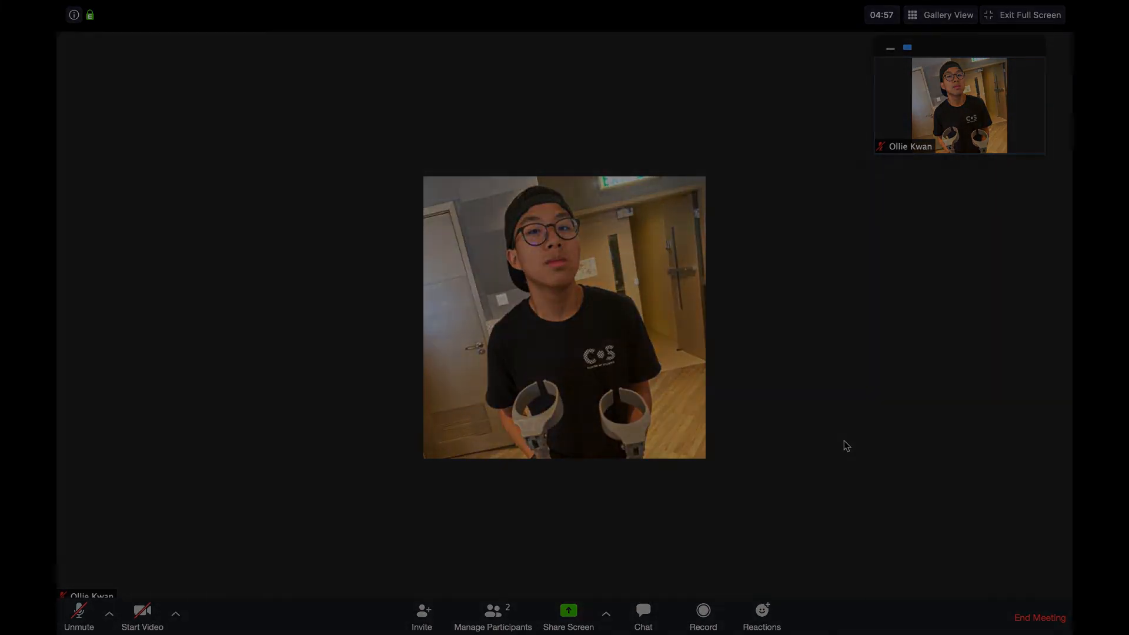